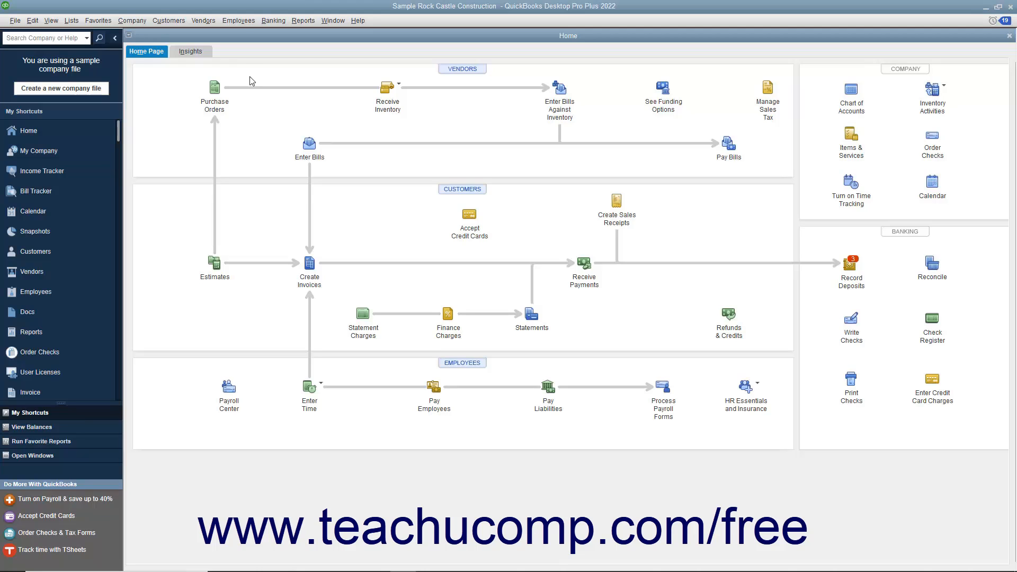
Step: Start an unscheduled payroll run from the Employees > Pay Employees menu
left_click(238, 20)
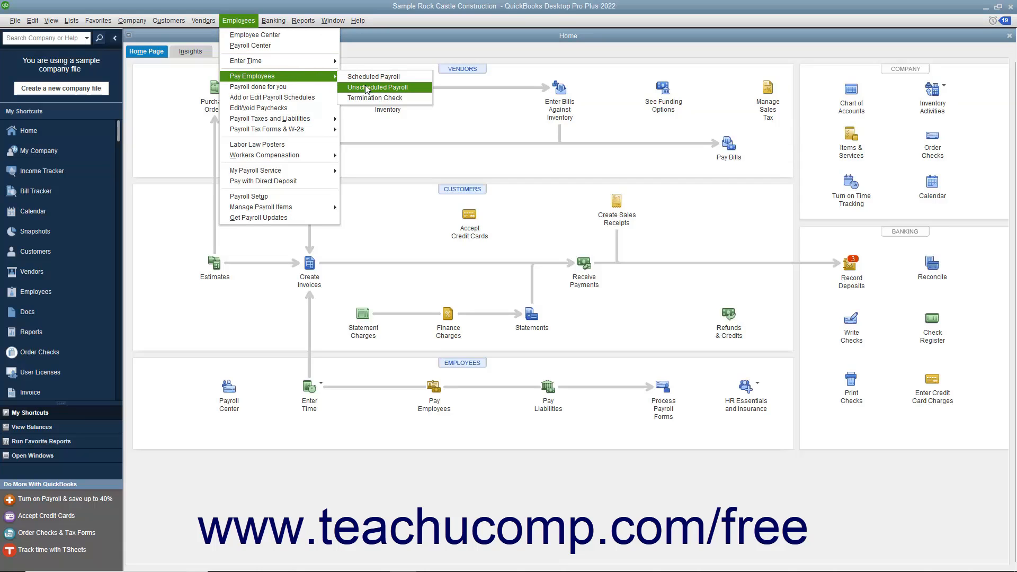
left_click(378, 87)
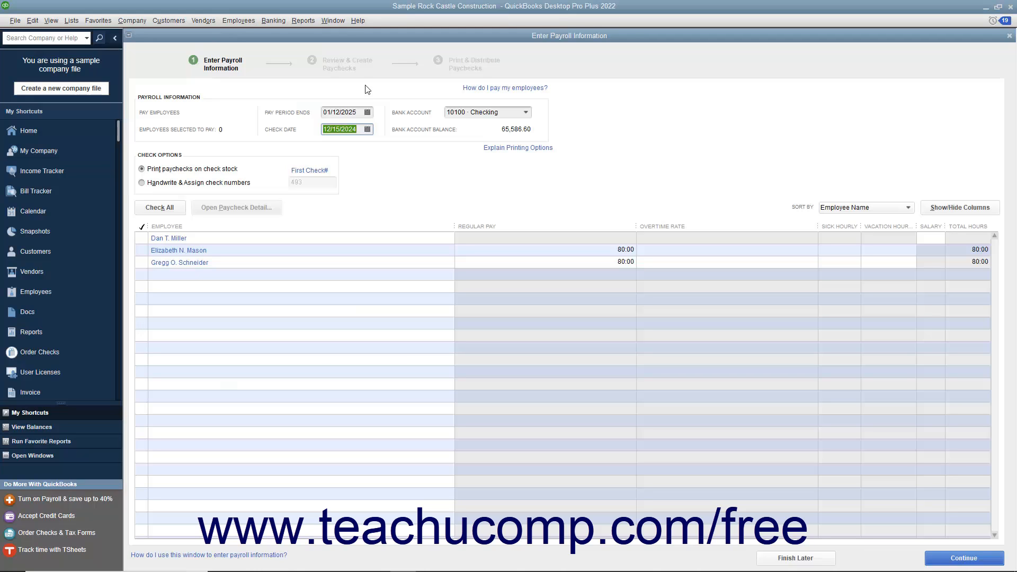
Step: Set pay period end and check date to 01/24/2025, paying from 10100 Checking
left_click(367, 111)
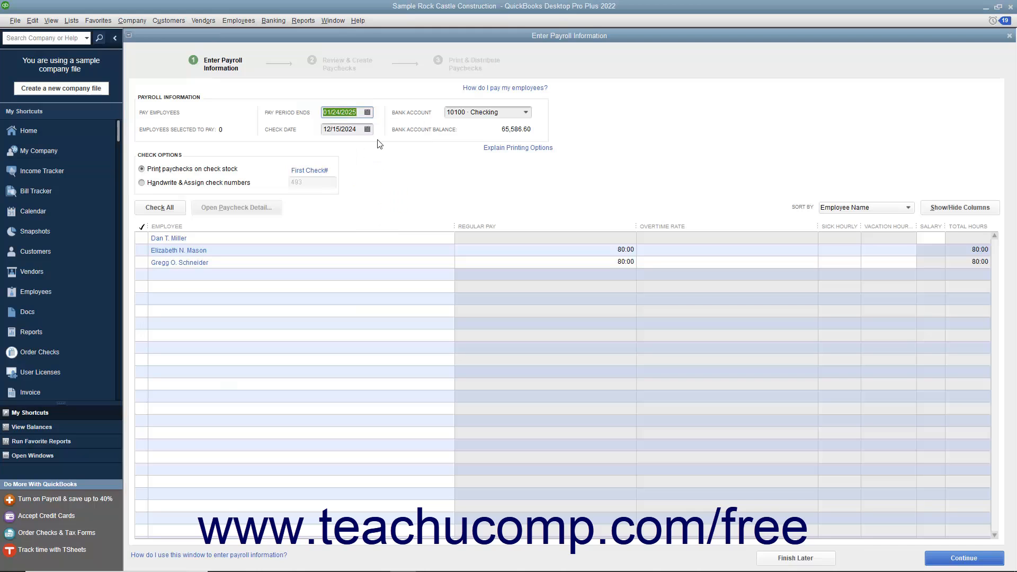
left_click(366, 129)
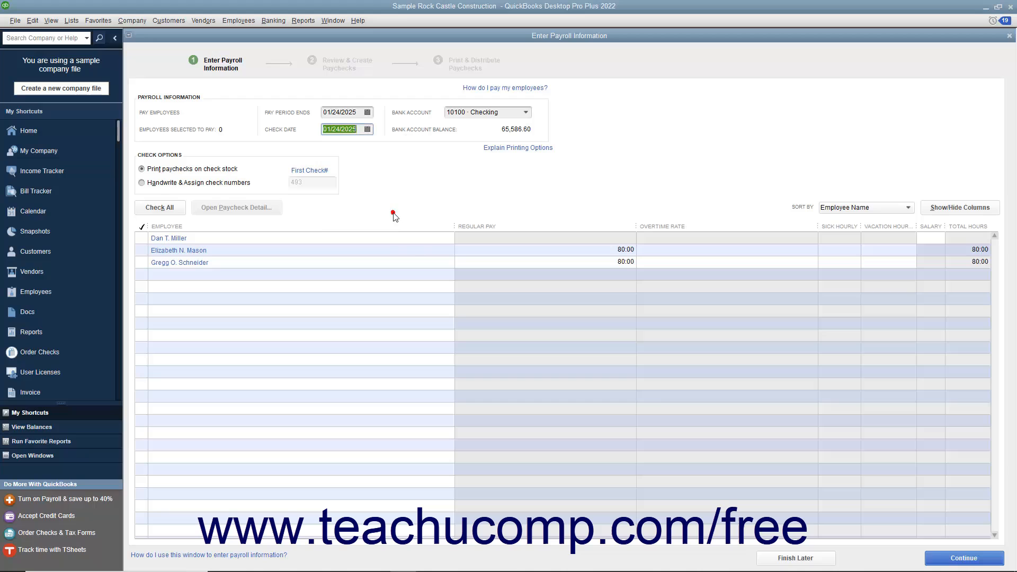
mouse_move(395, 211)
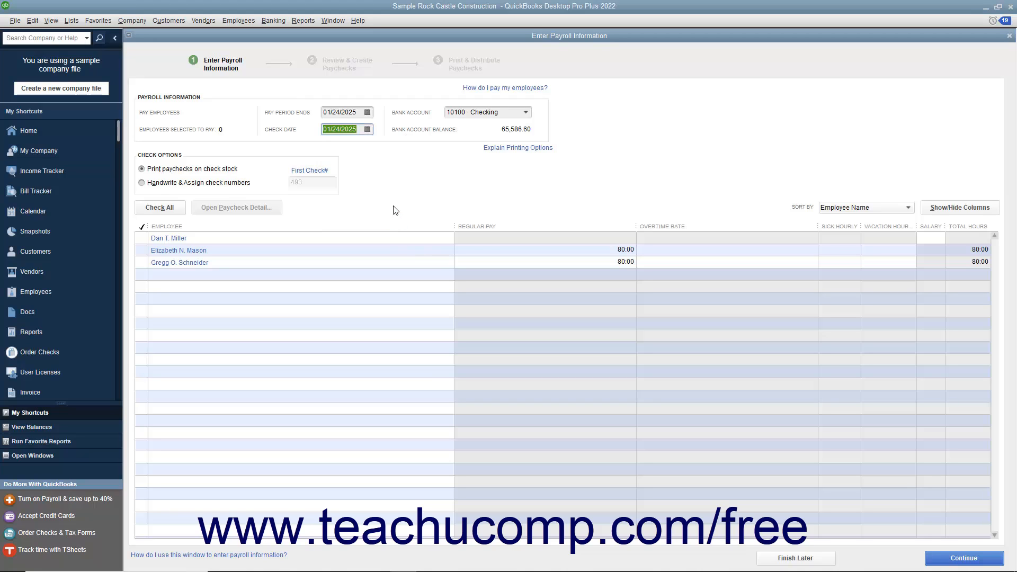
mouse_move(502, 167)
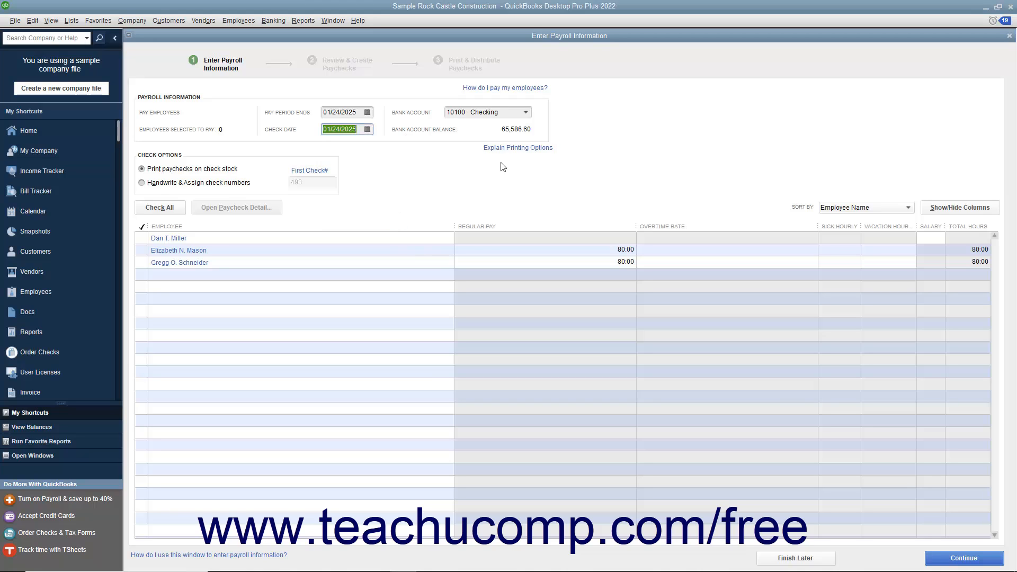
left_click(526, 111)
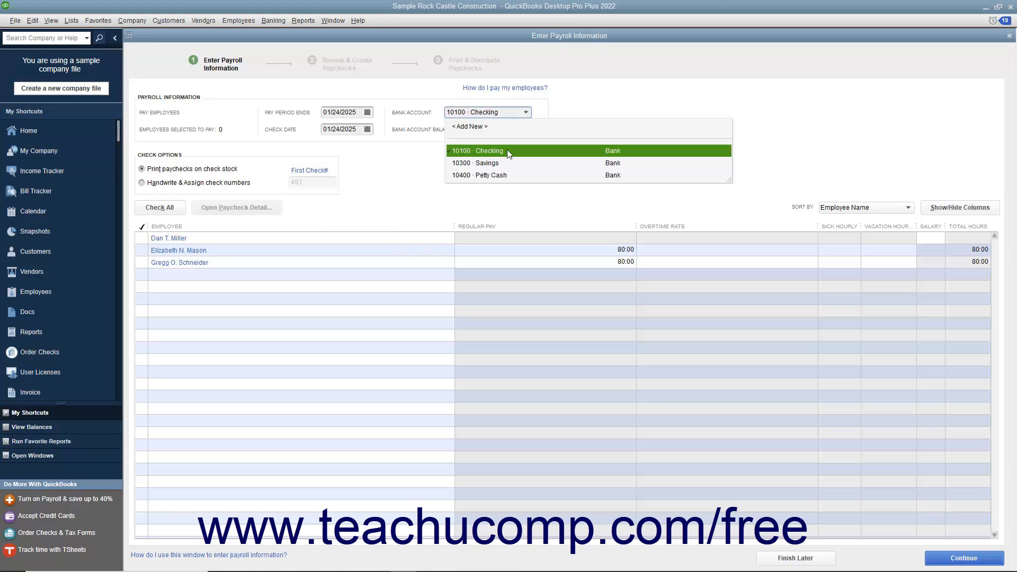
left_click(478, 150)
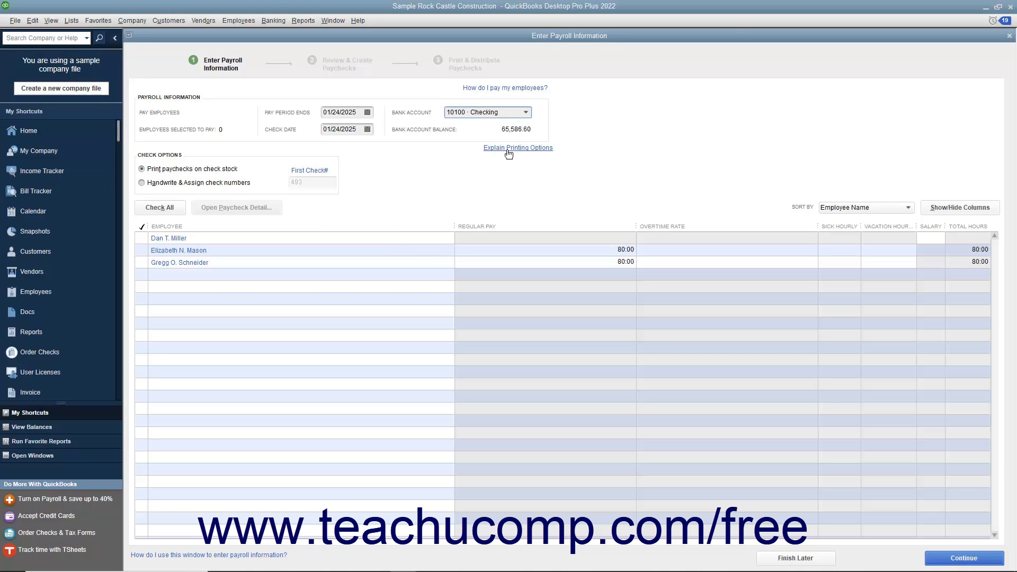
left_click(142, 250)
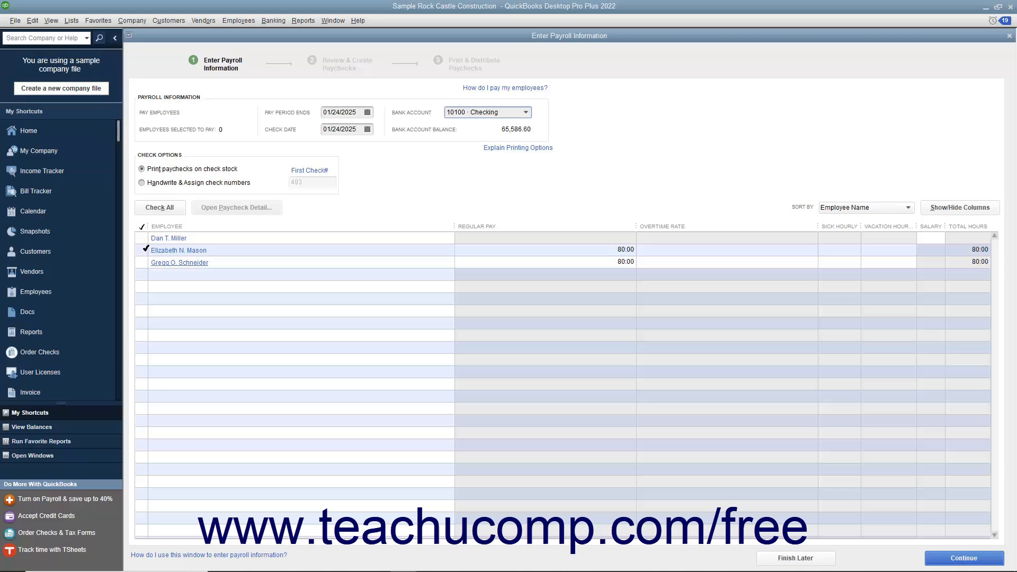
left_click(141, 251)
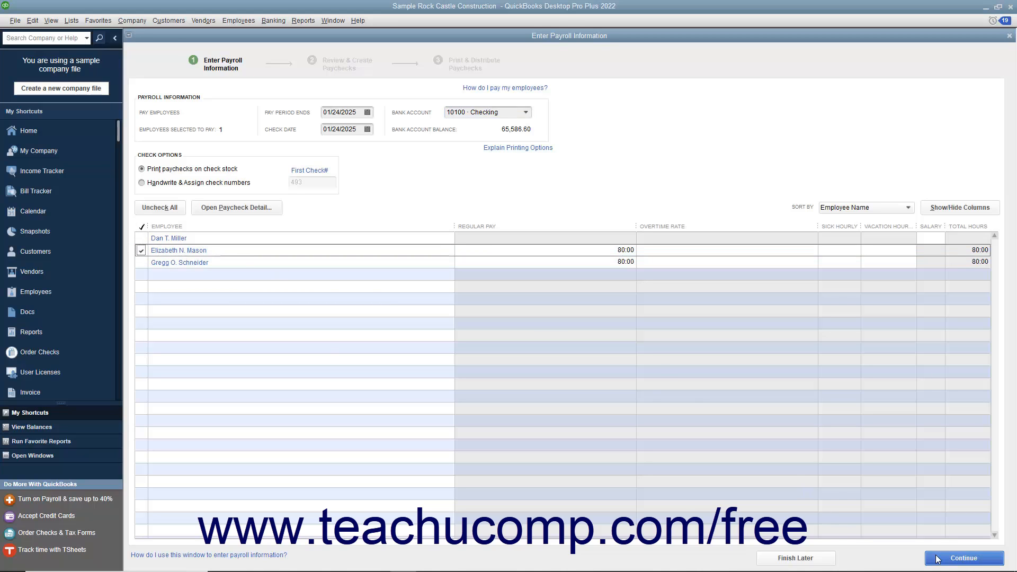
Step: Continue to the Review and Create Paychecks step showing $937.20 net pay
left_click(962, 558)
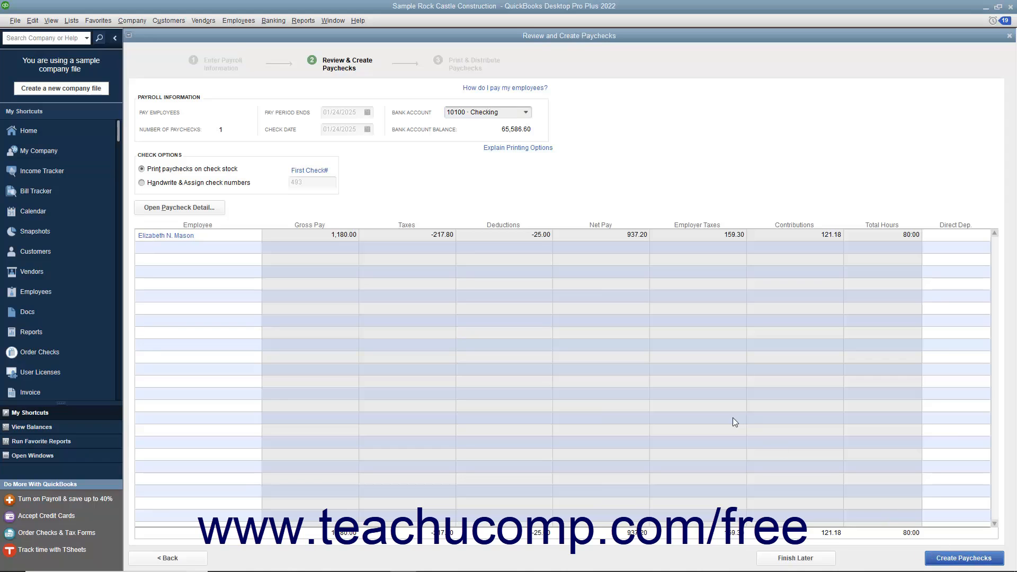
mouse_move(698, 396)
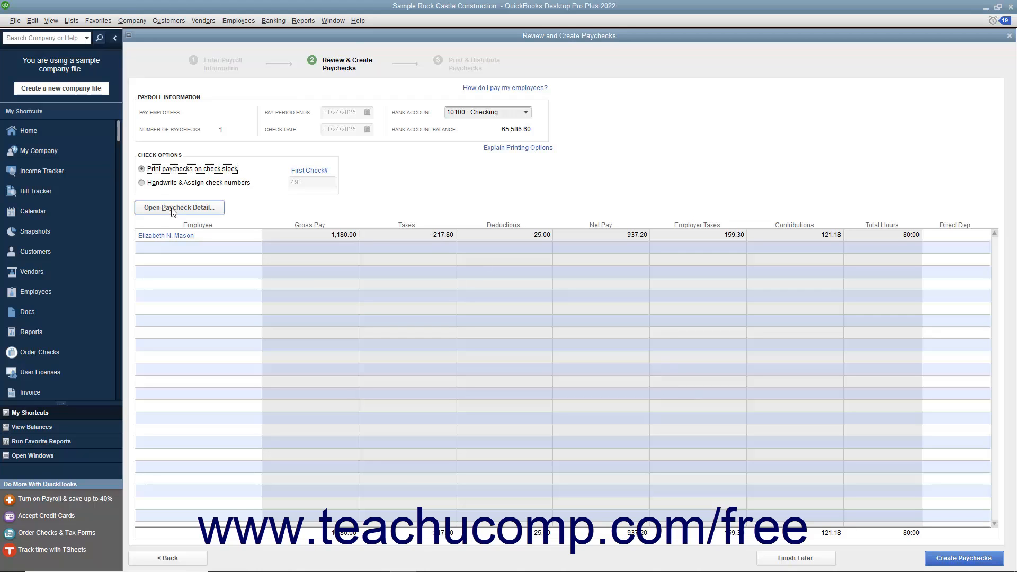
mouse_move(164, 238)
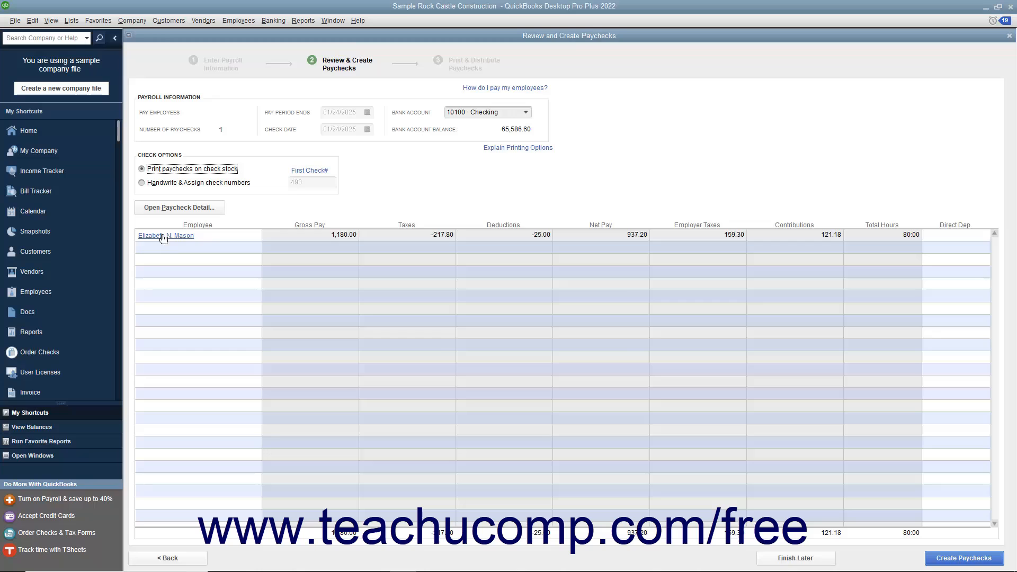
Step: Revise Elizabeth N. Mason's paycheck to a 2,000.00 bonus and create it
left_click(165, 235)
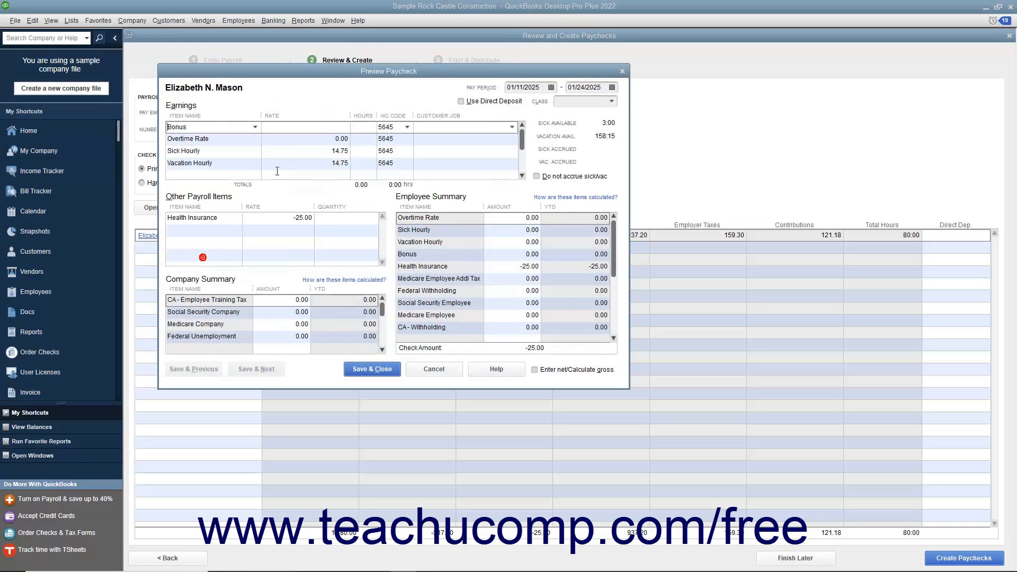
type("200")
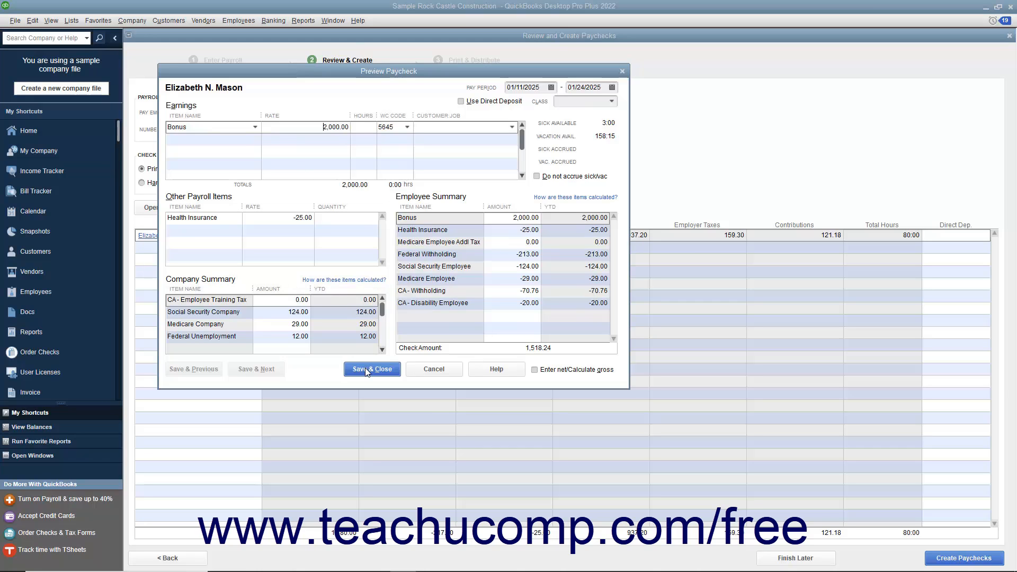
left_click(371, 368)
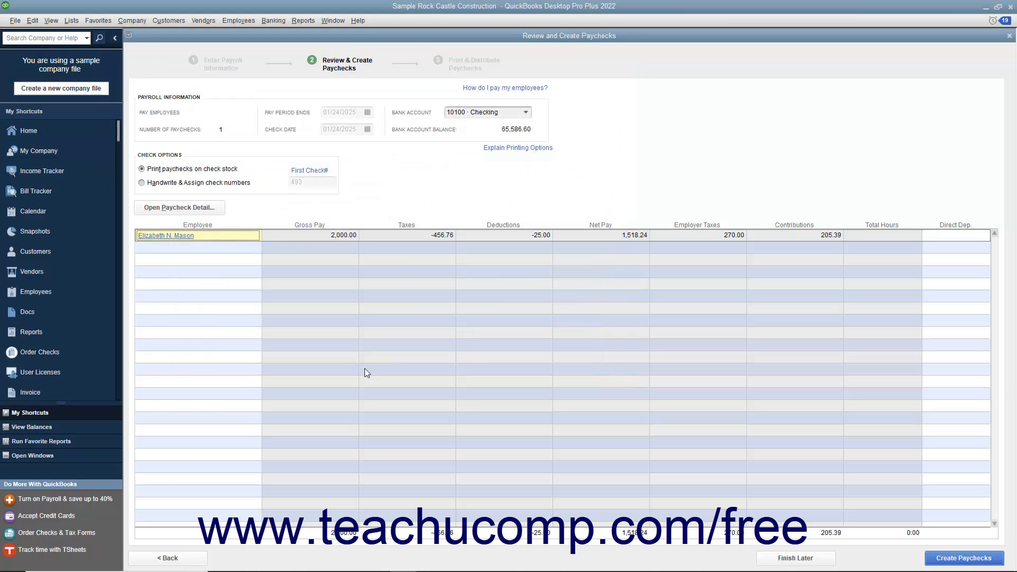
mouse_move(652, 421)
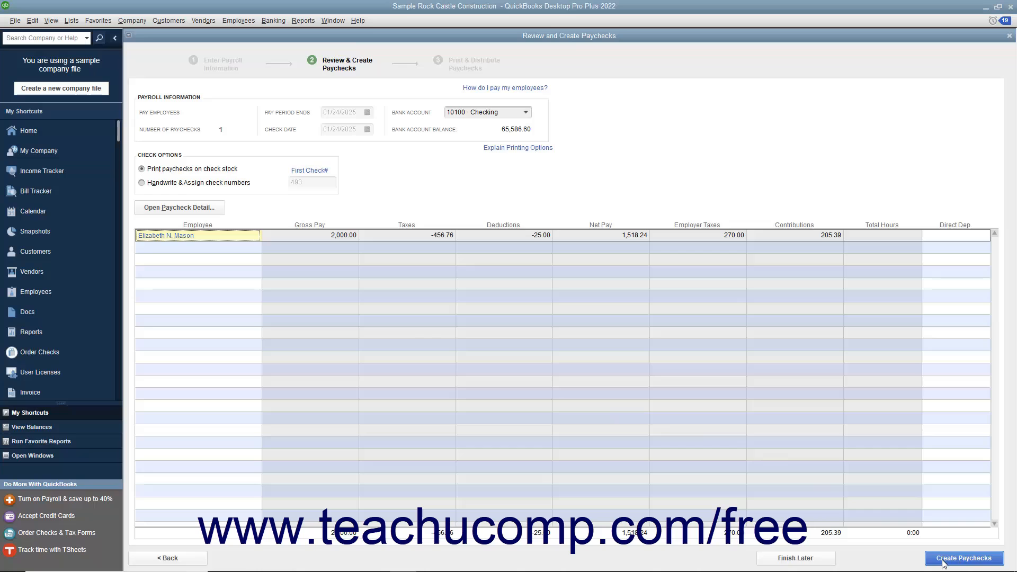
left_click(964, 562)
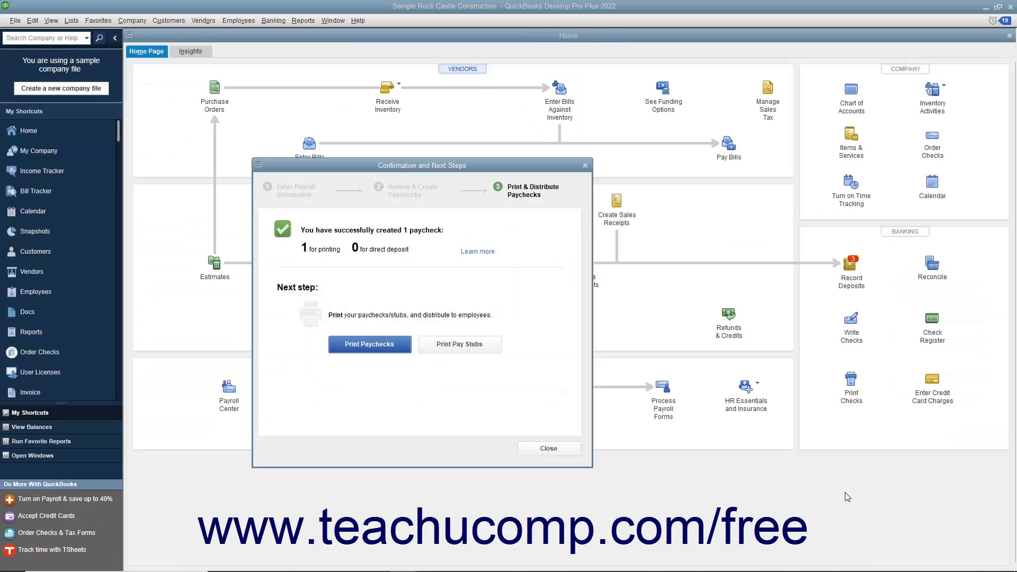
mouse_move(768, 464)
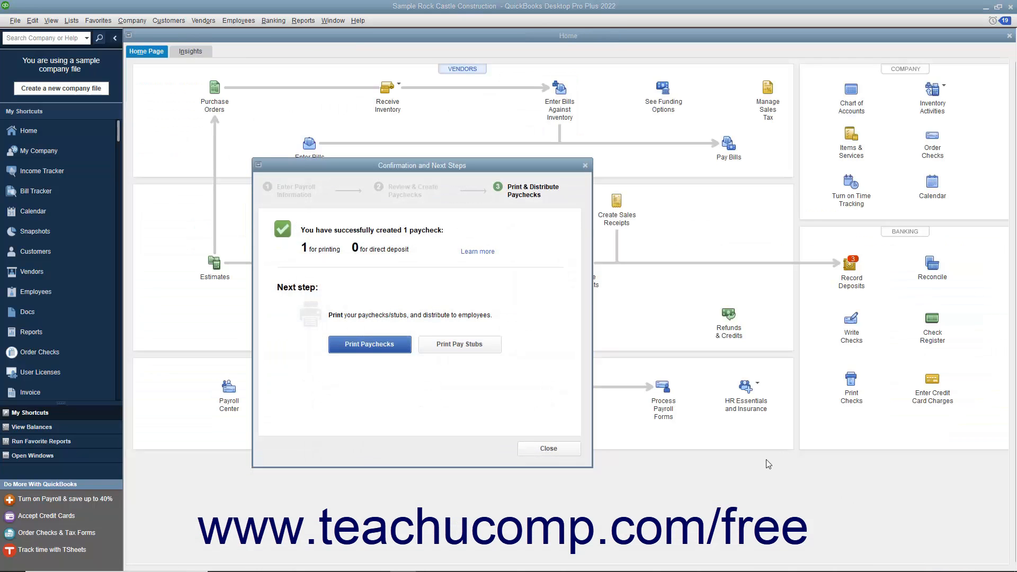